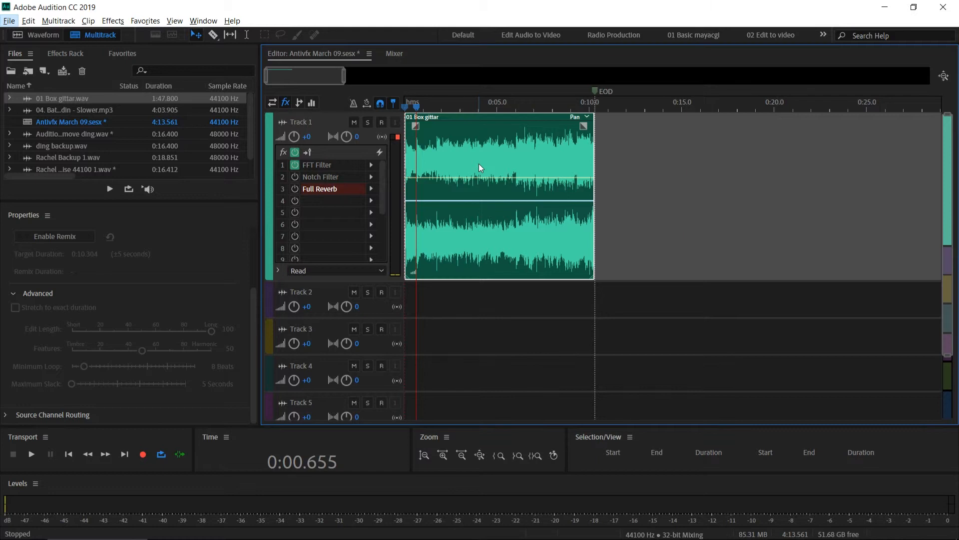
mouse_move(50, 200)
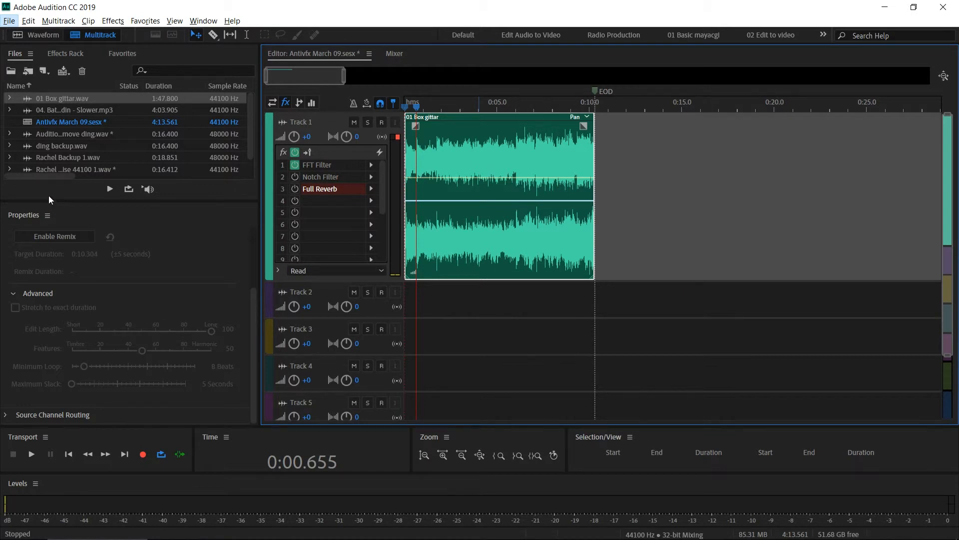
mouse_move(638, 184)
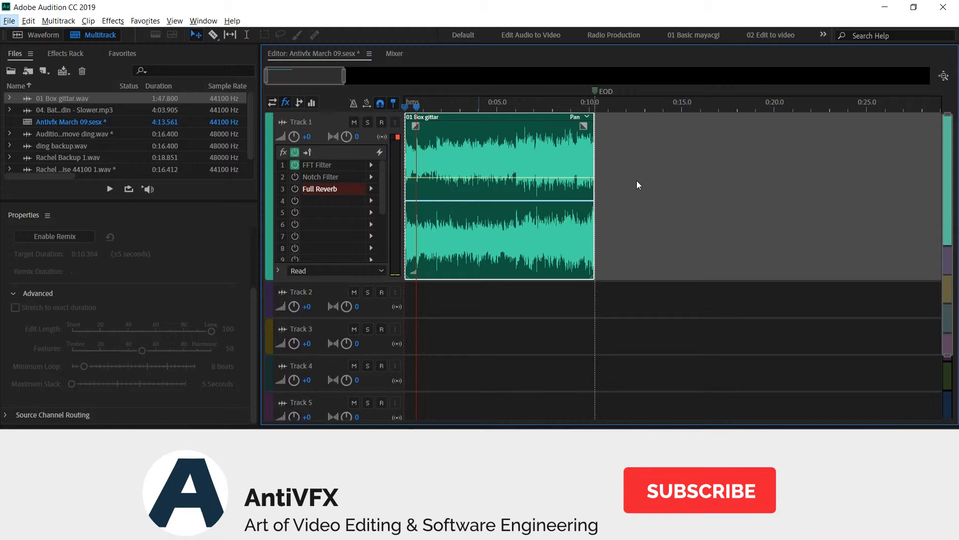
Step: Audition the guitar clip from the start and stop playback at about 0:03.163
left_click(699, 490)
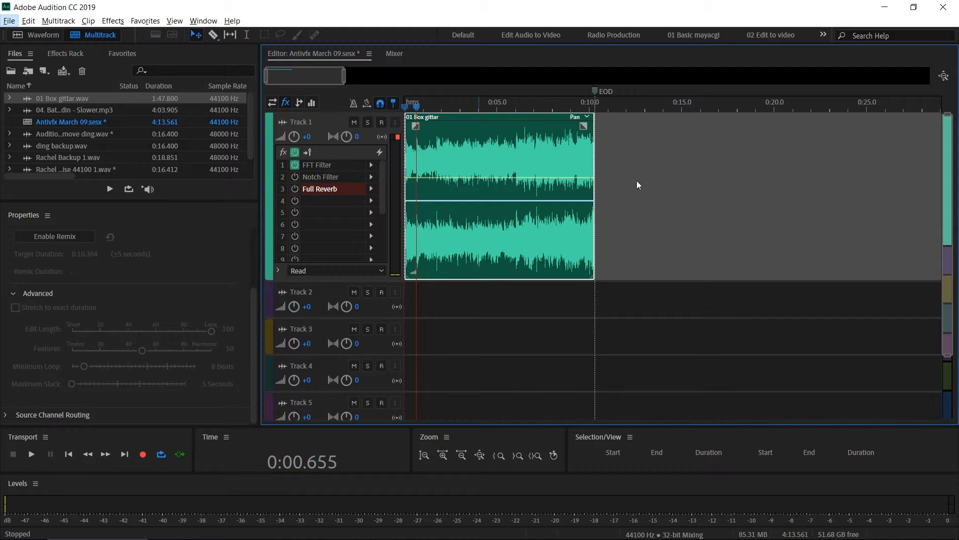
mouse_move(63, 217)
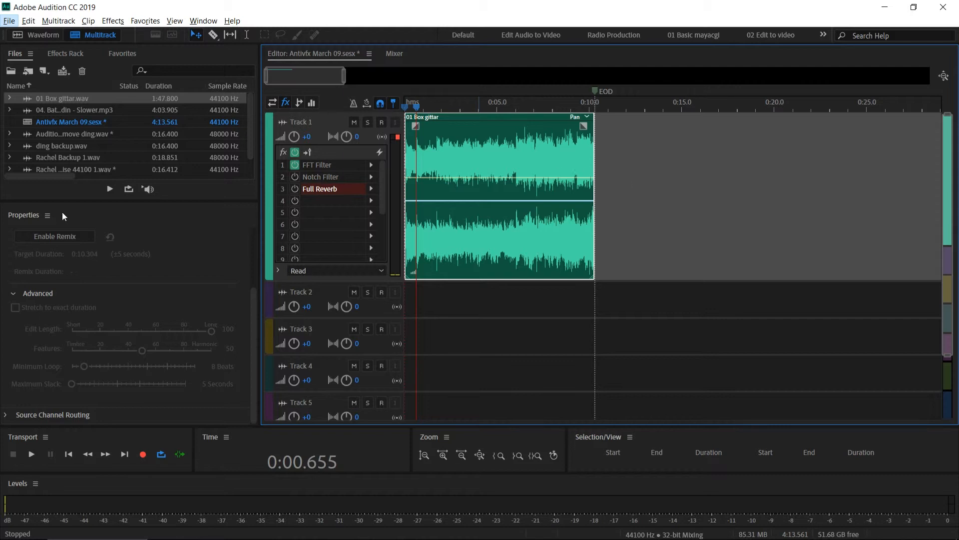
mouse_move(573, 209)
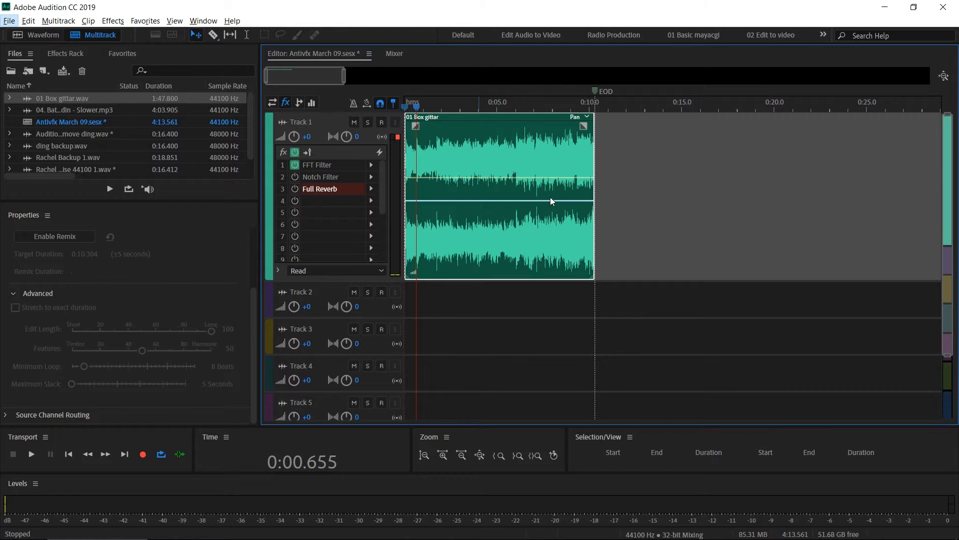
mouse_move(551, 187)
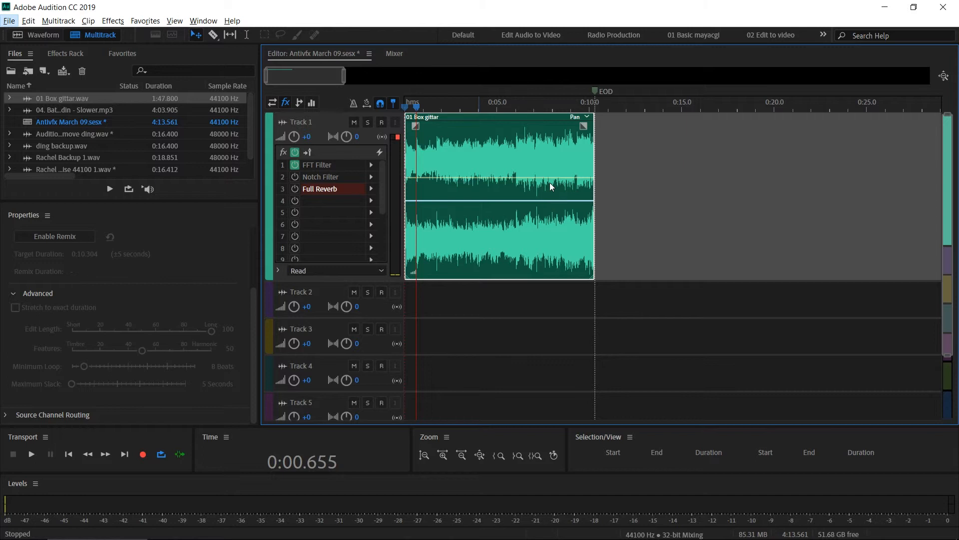
mouse_move(524, 216)
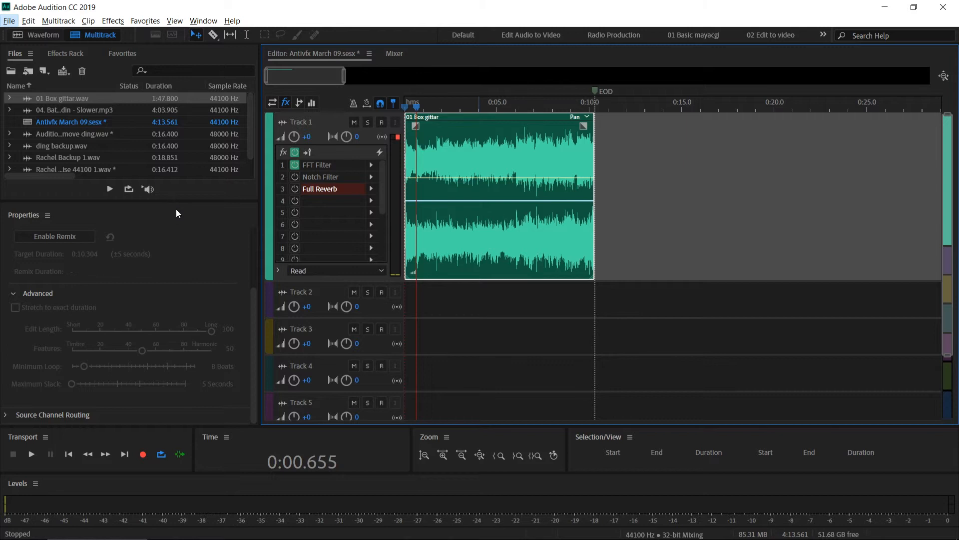
mouse_move(412, 147)
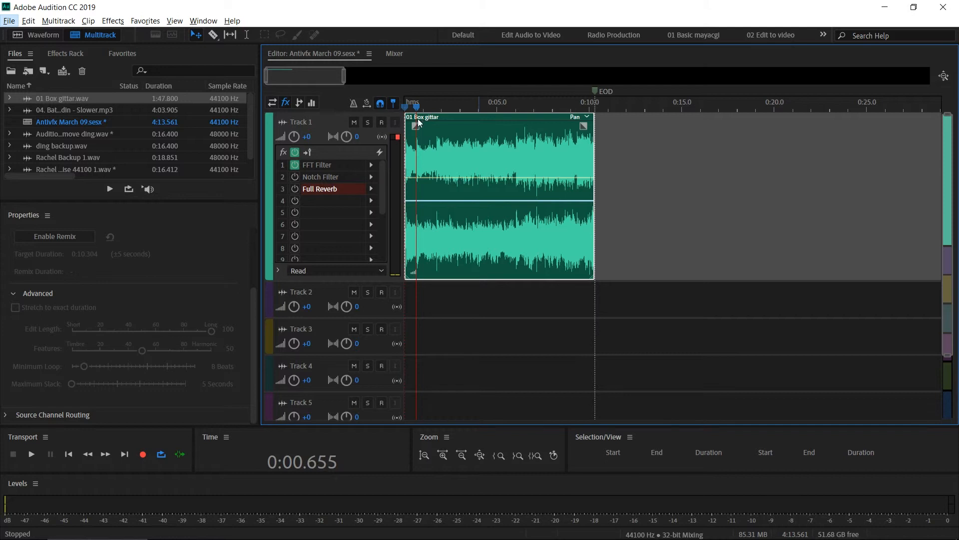
mouse_move(430, 124)
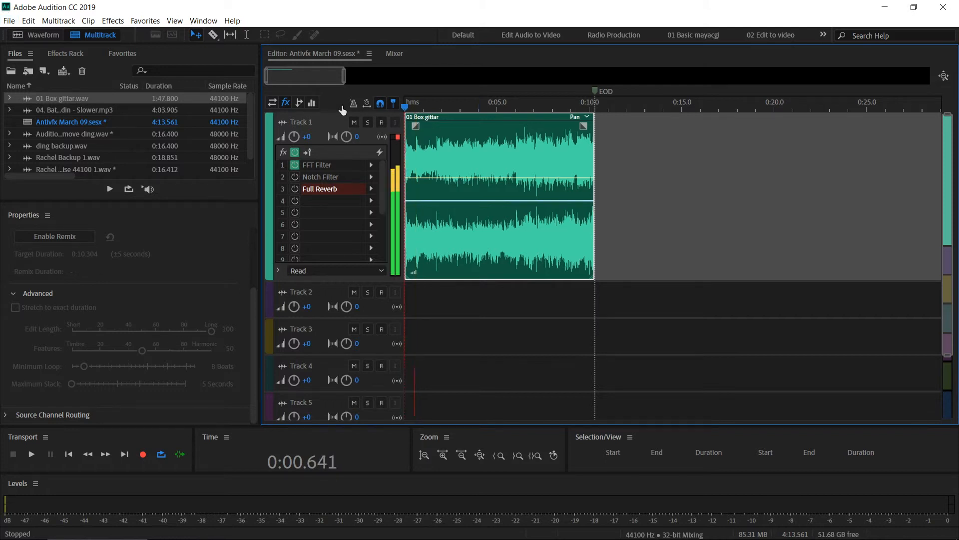
left_click(31, 453)
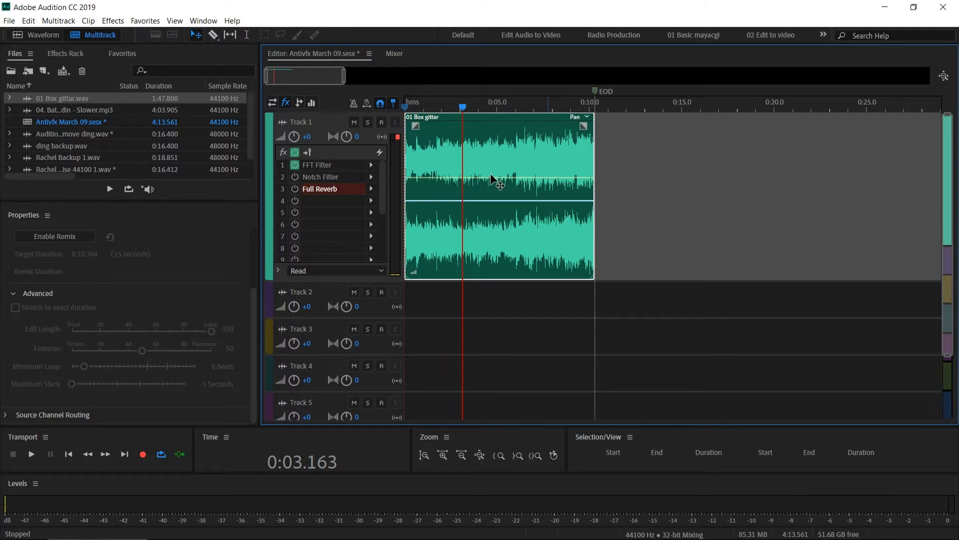
mouse_move(507, 127)
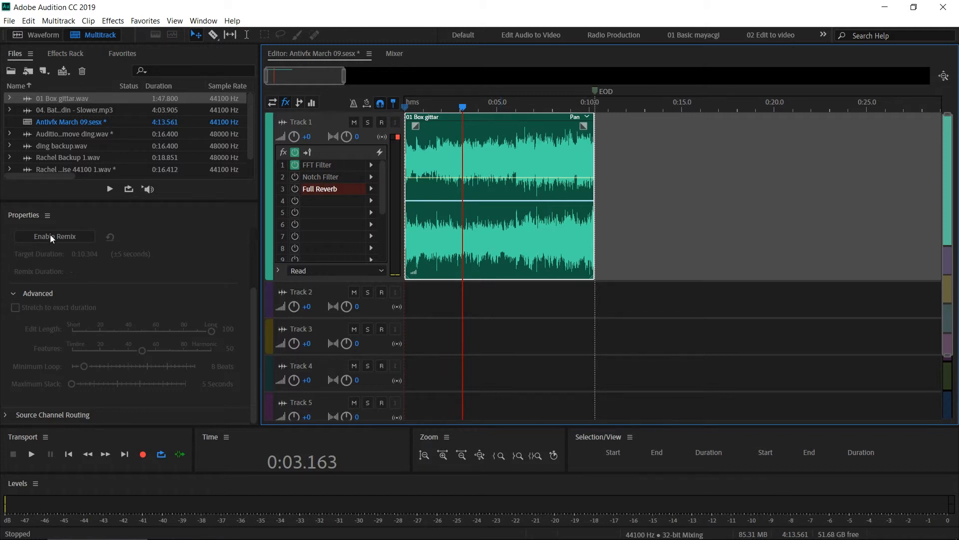
mouse_move(55, 236)
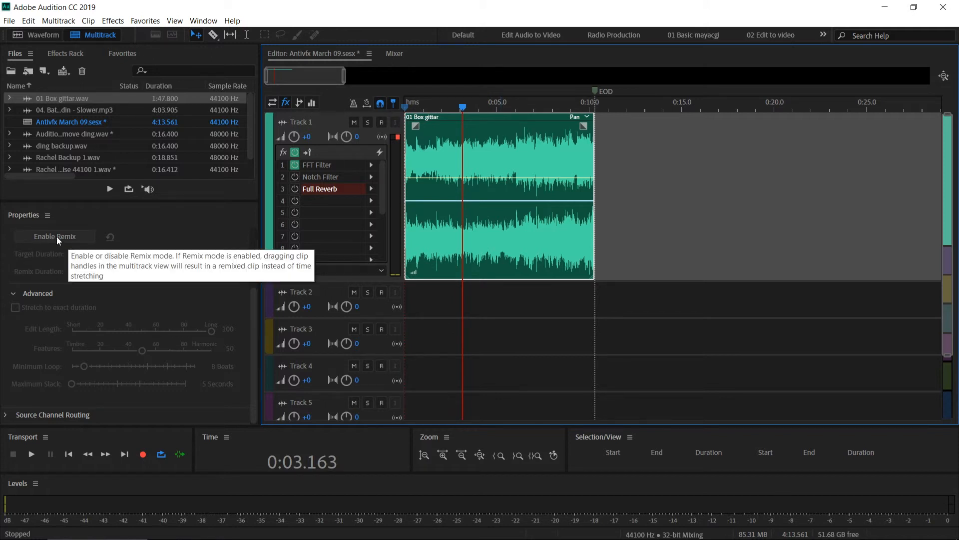
Step: Enable Remix on the 01 Box gittar clip with a 0:10.000 target duration
left_click(54, 235)
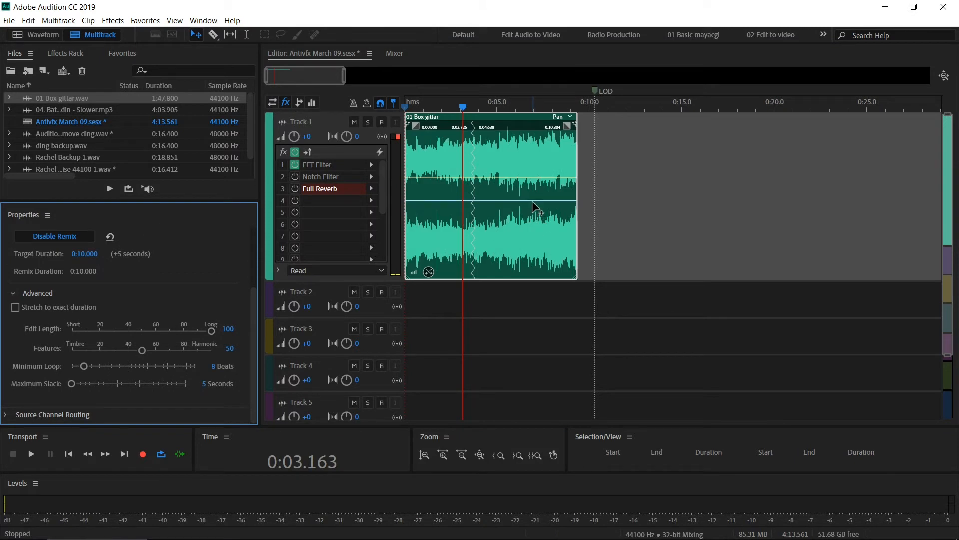
mouse_move(542, 213)
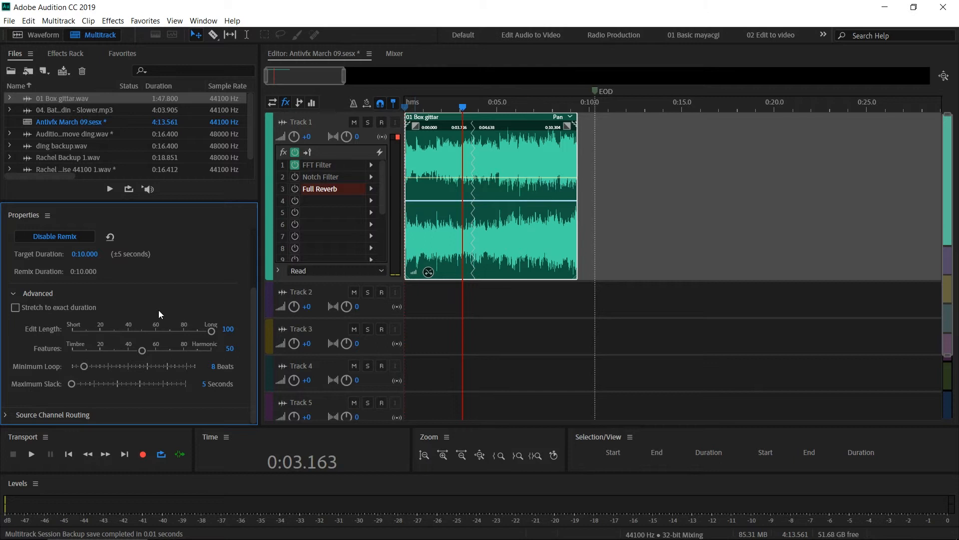
mouse_move(581, 129)
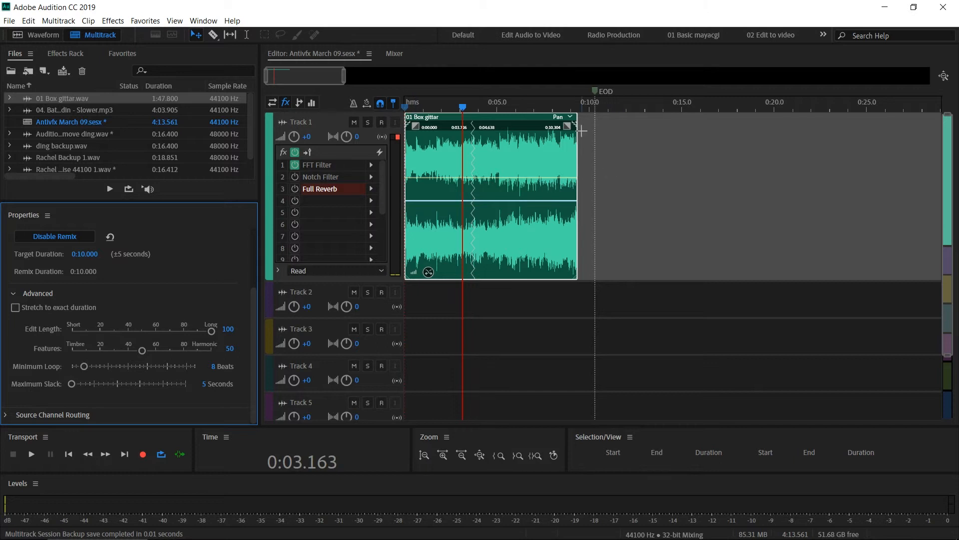
mouse_move(579, 132)
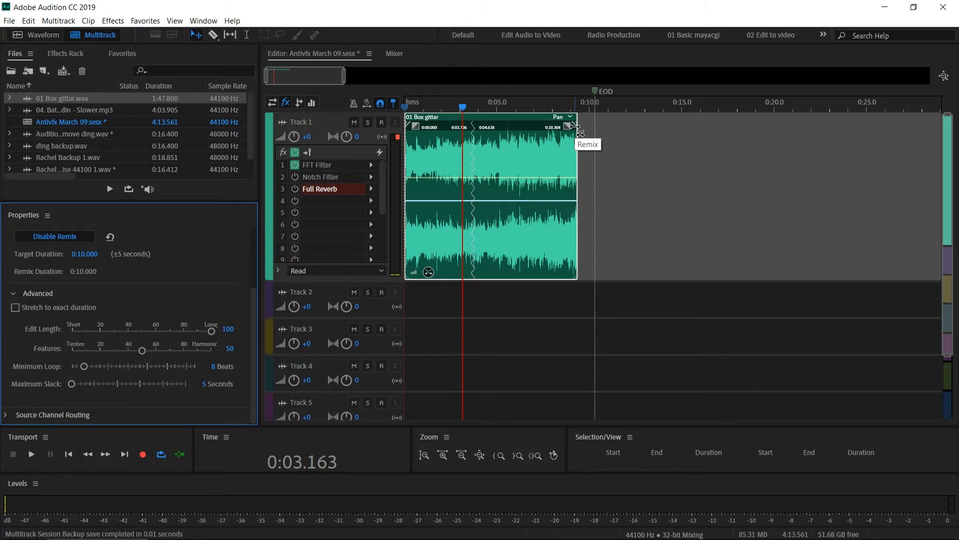
mouse_move(579, 130)
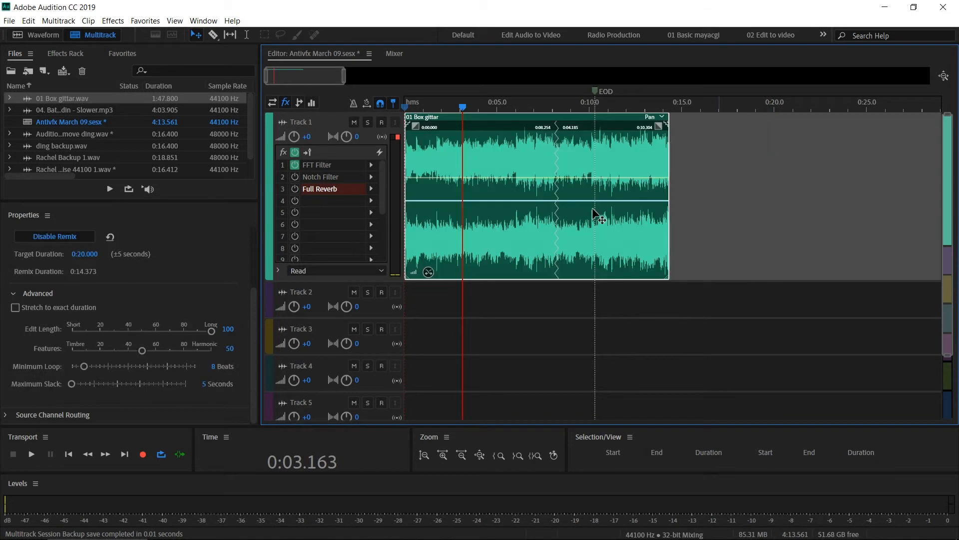
mouse_move(624, 130)
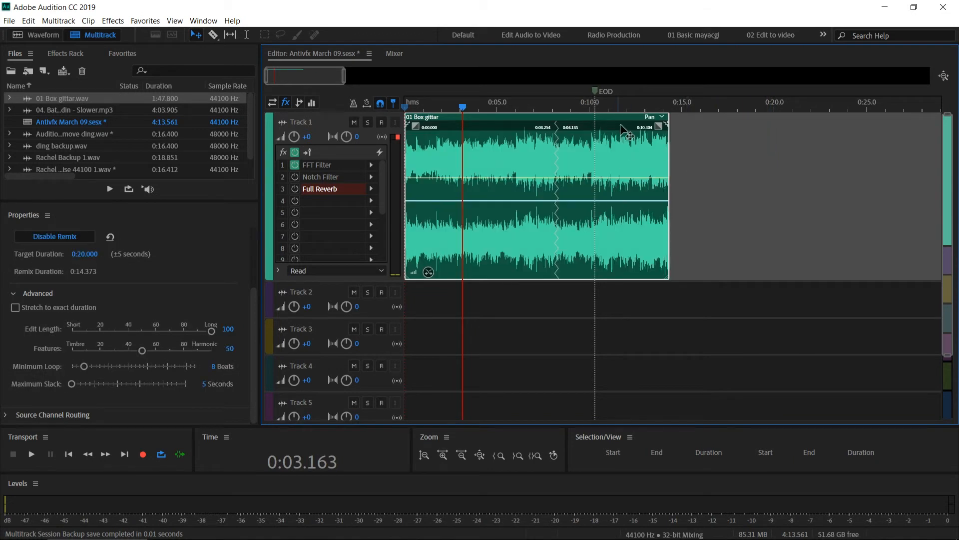
mouse_move(663, 127)
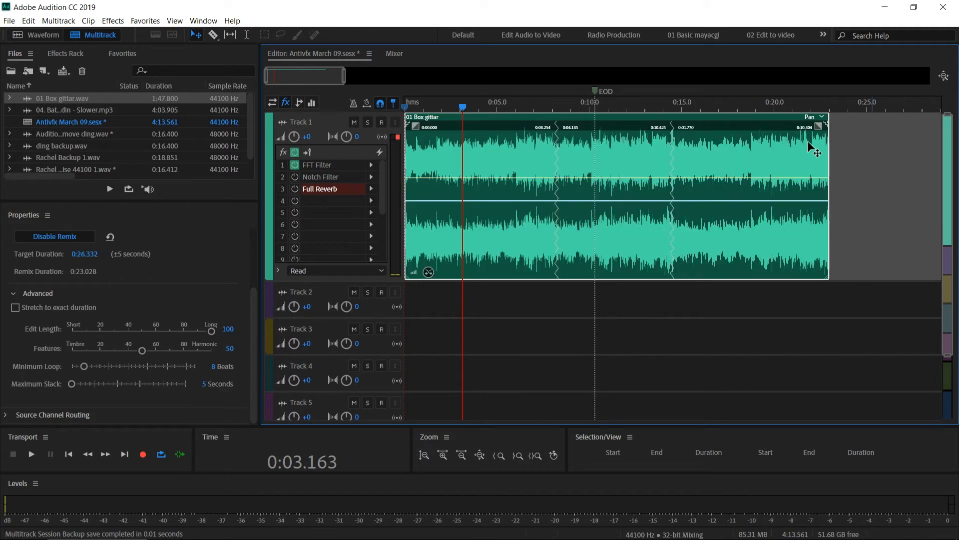
mouse_move(702, 239)
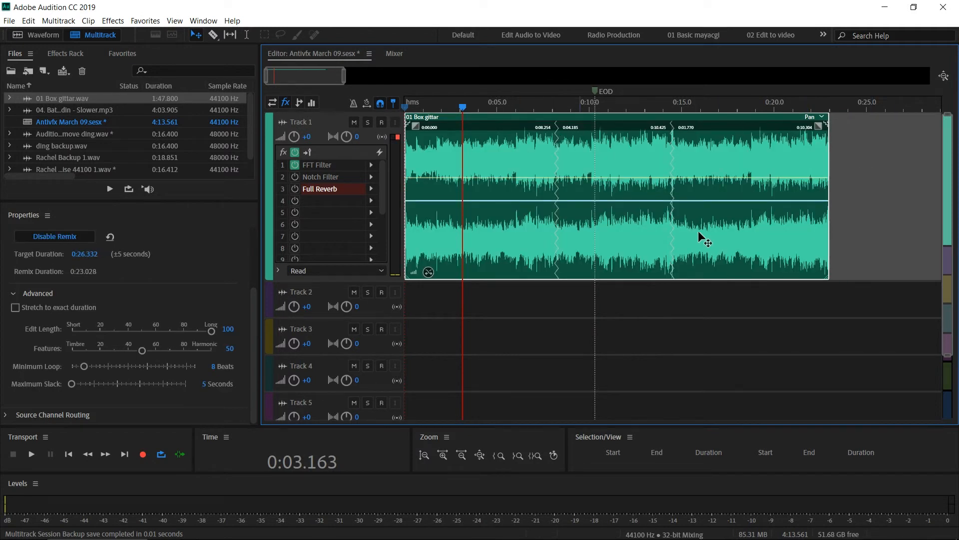
mouse_move(566, 138)
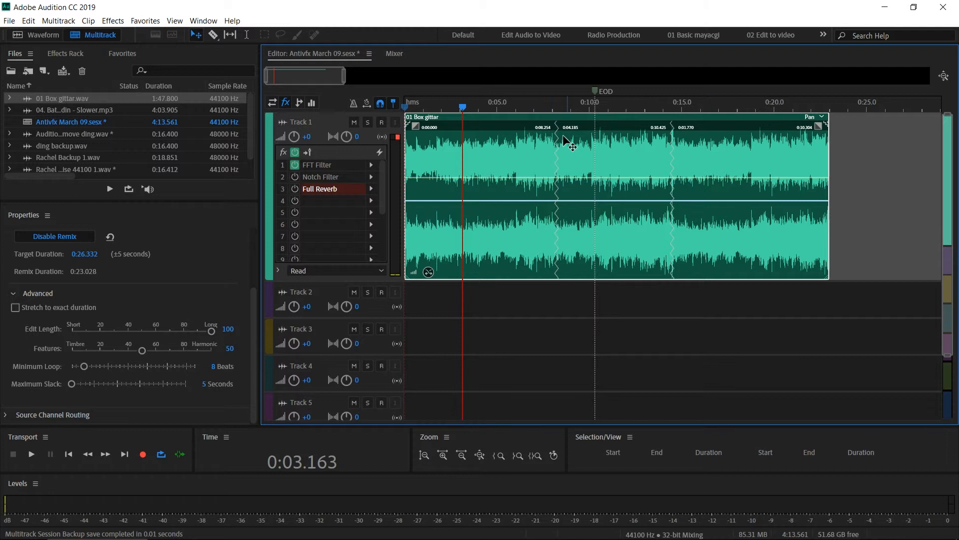
mouse_move(560, 196)
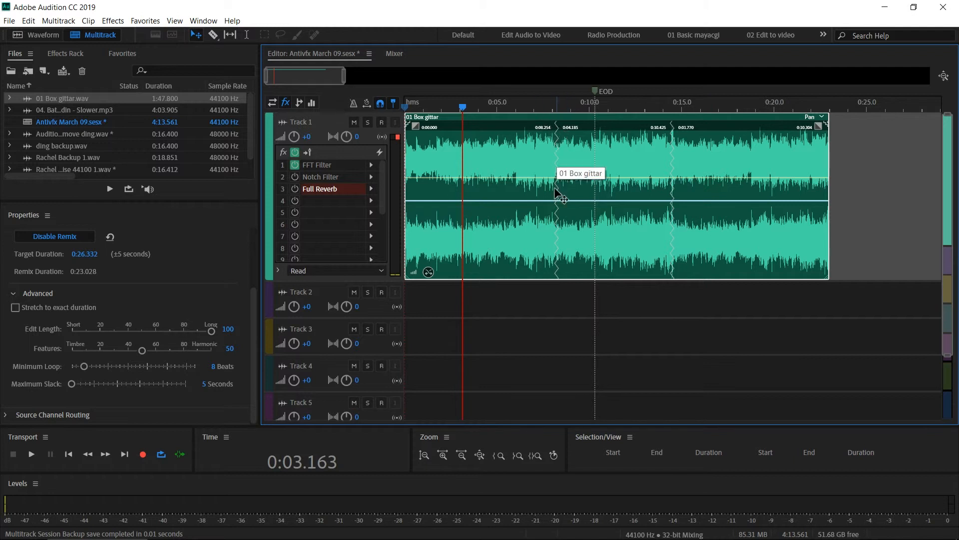
mouse_move(572, 238)
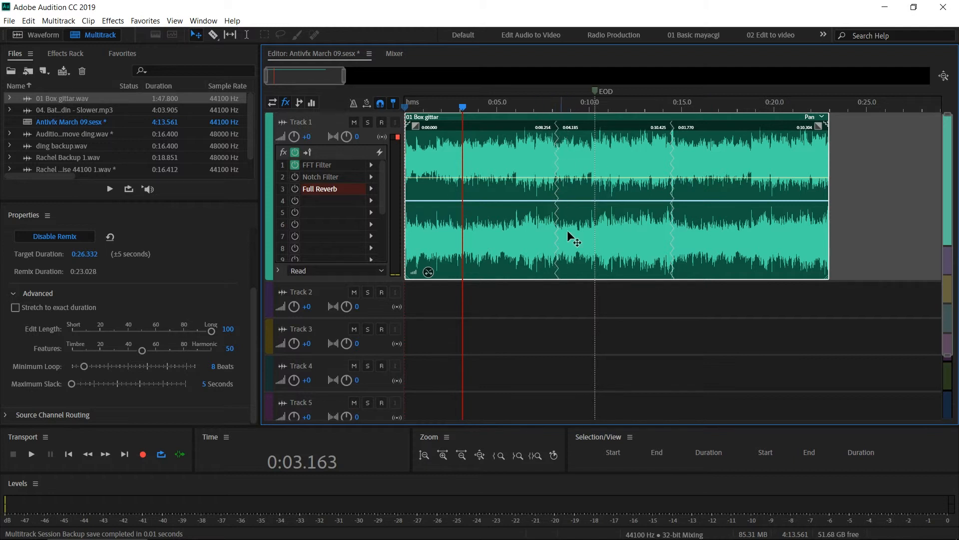
mouse_move(564, 309)
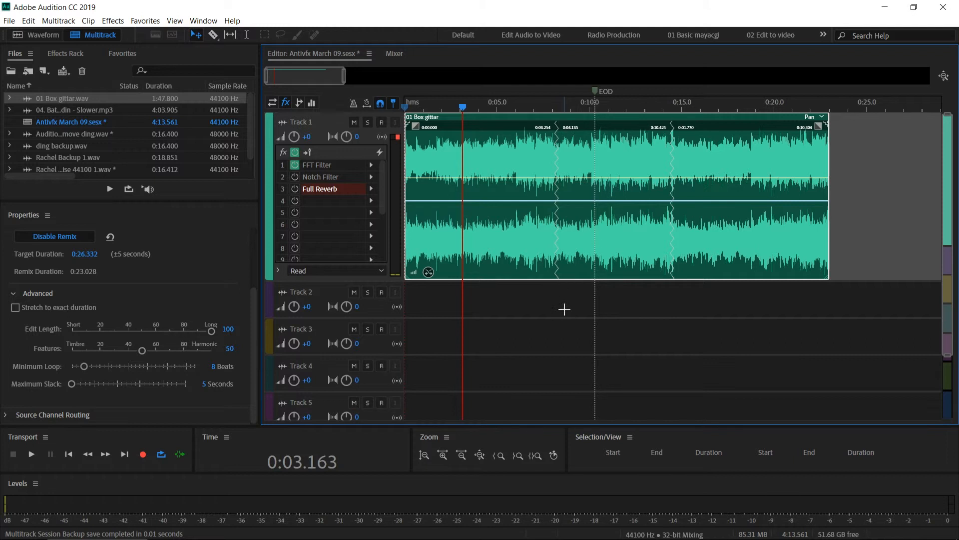
mouse_move(532, 108)
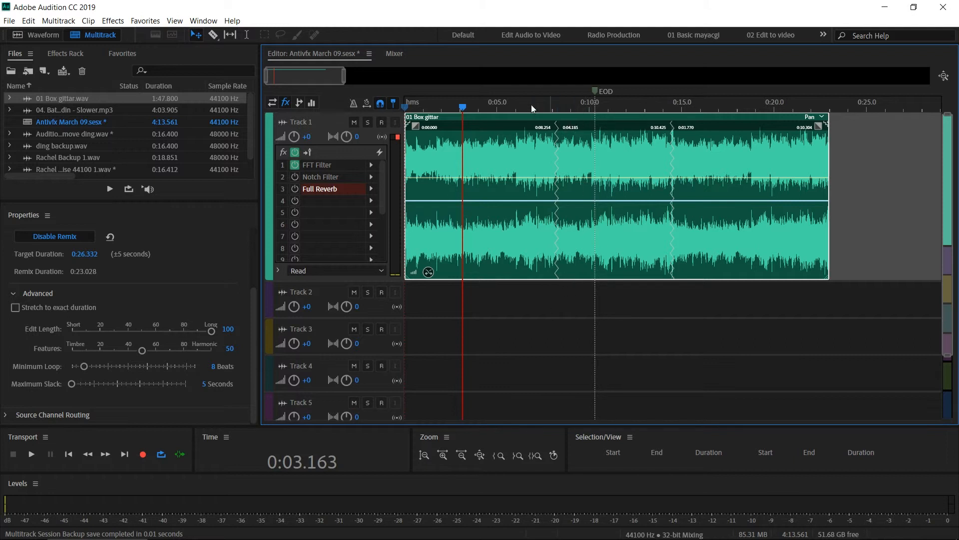
Step: Preview the clip remixed to about 23 seconds against its 0:26.332 target
left_click(31, 454)
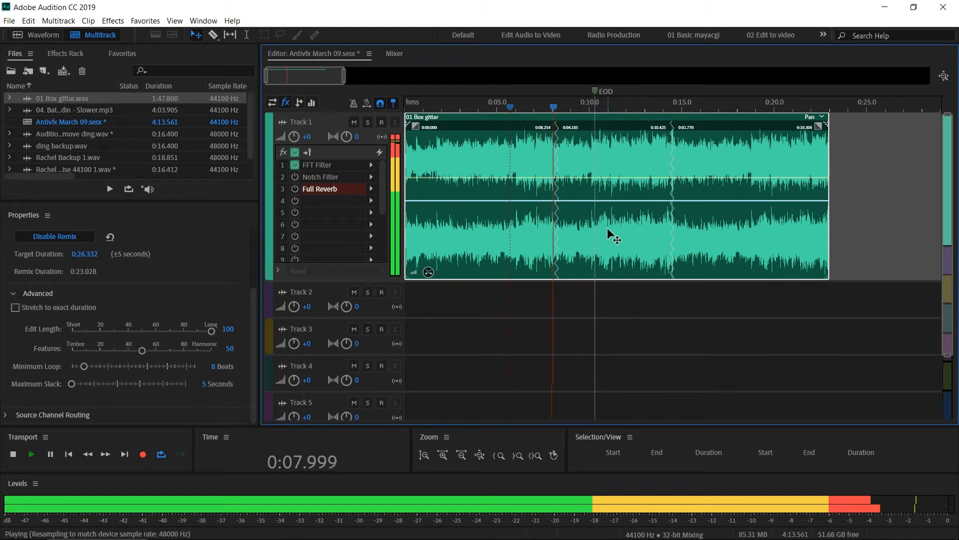
left_click(12, 454)
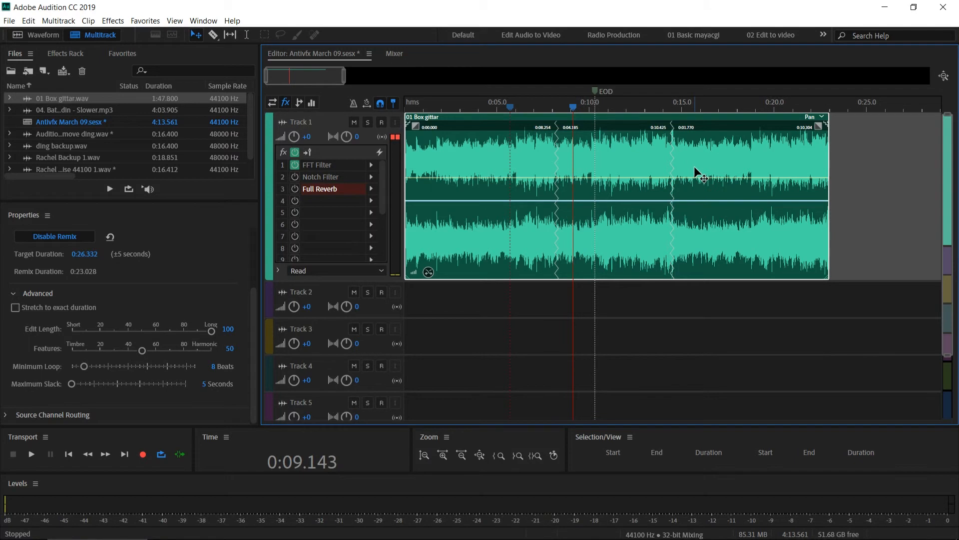
mouse_move(823, 173)
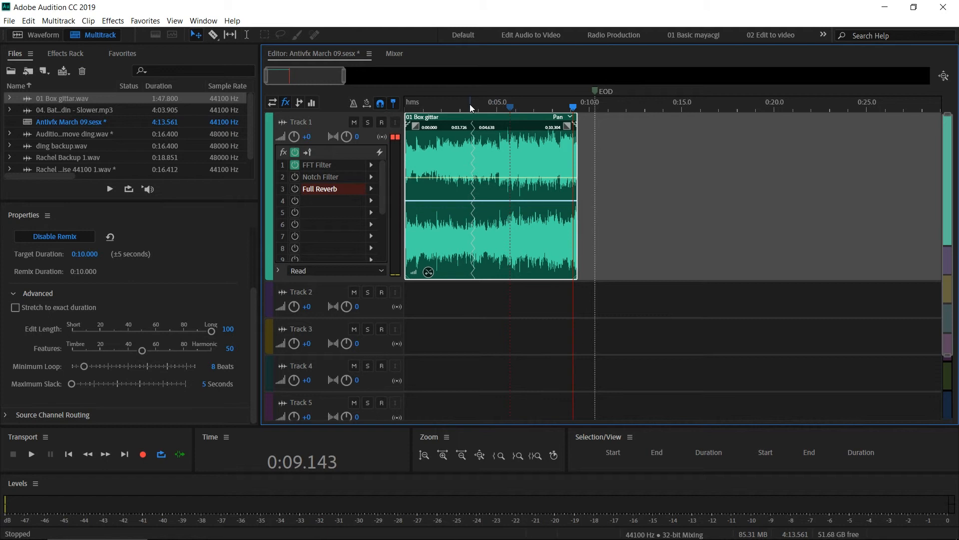
mouse_move(587, 107)
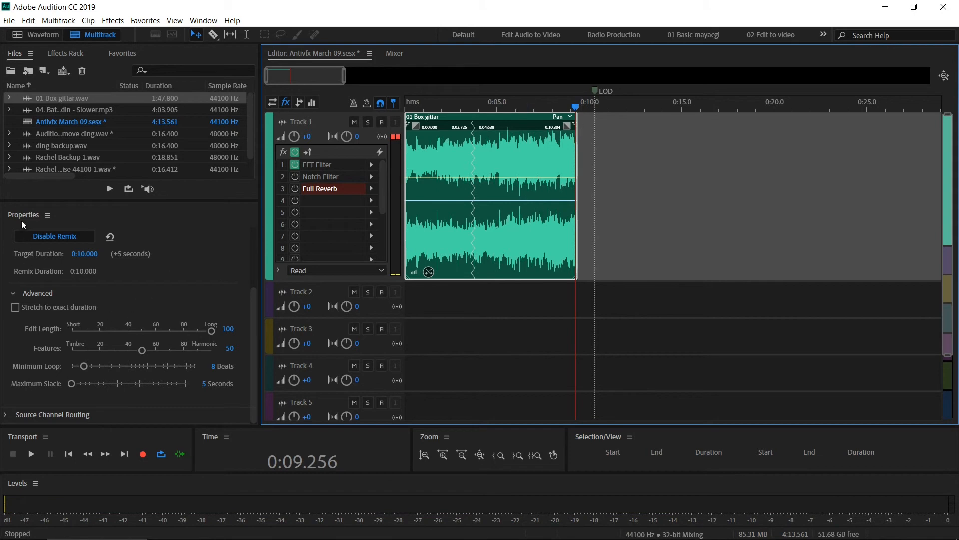
mouse_move(20, 340)
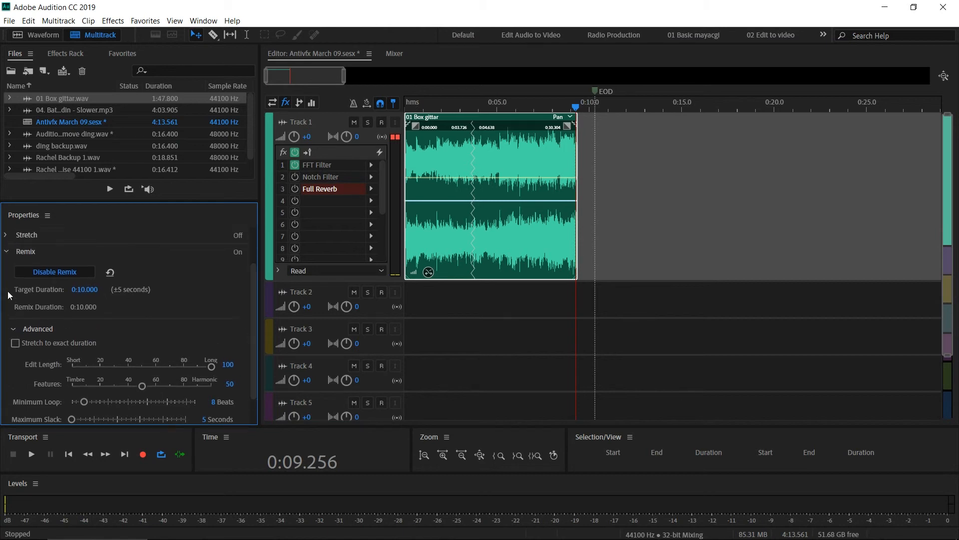
mouse_move(52, 298)
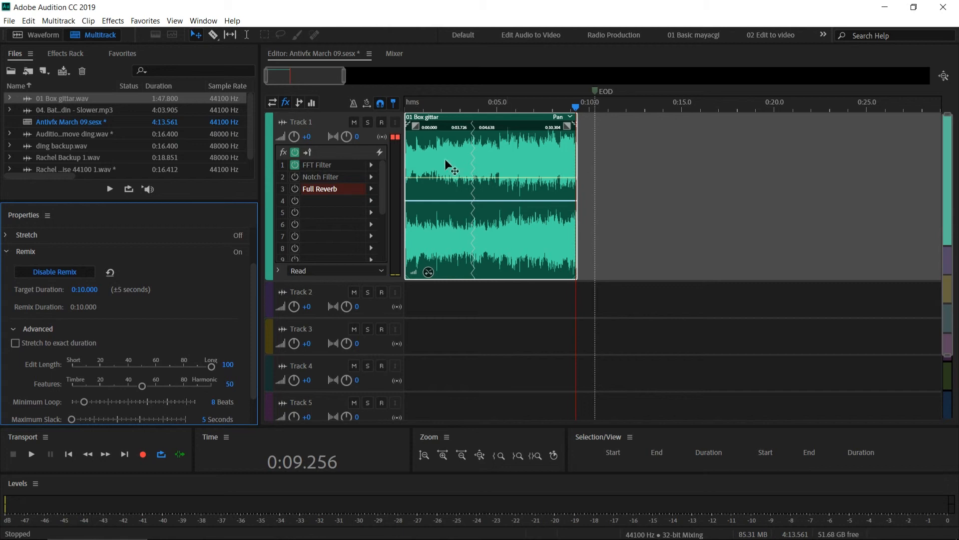
mouse_move(588, 115)
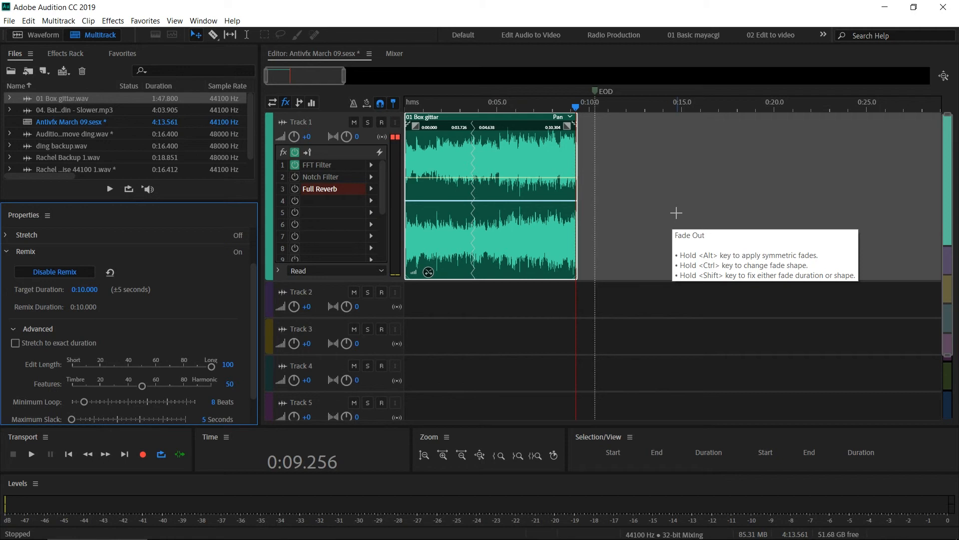
mouse_move(645, 198)
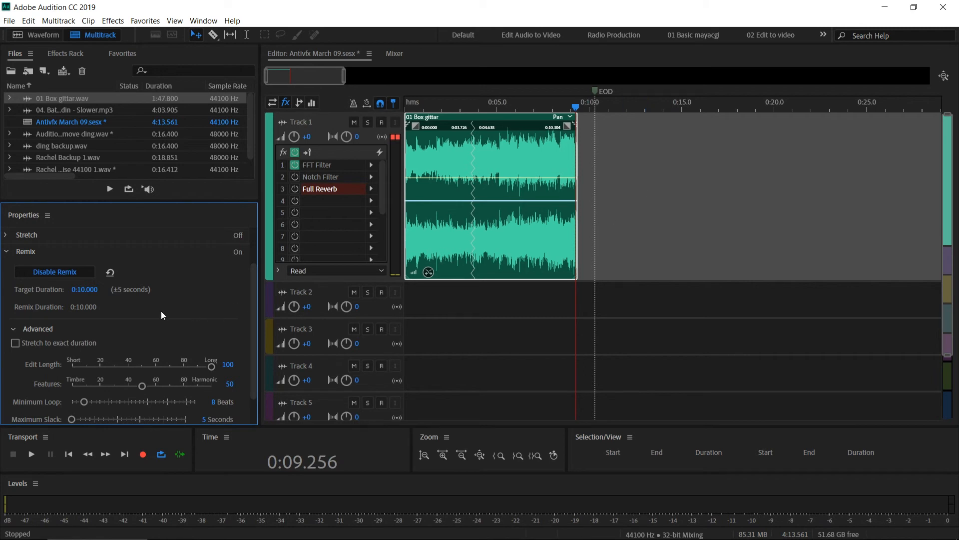
mouse_move(258, 325)
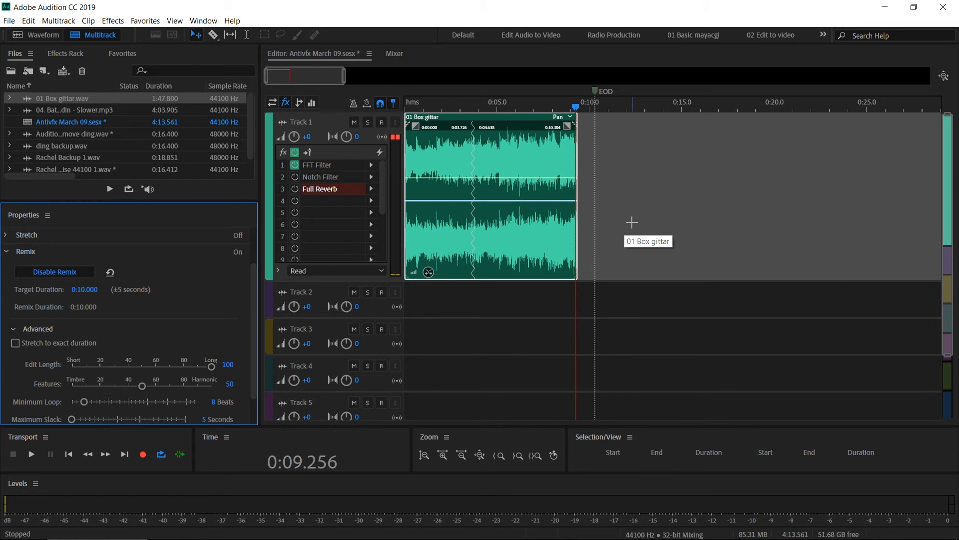
mouse_move(632, 221)
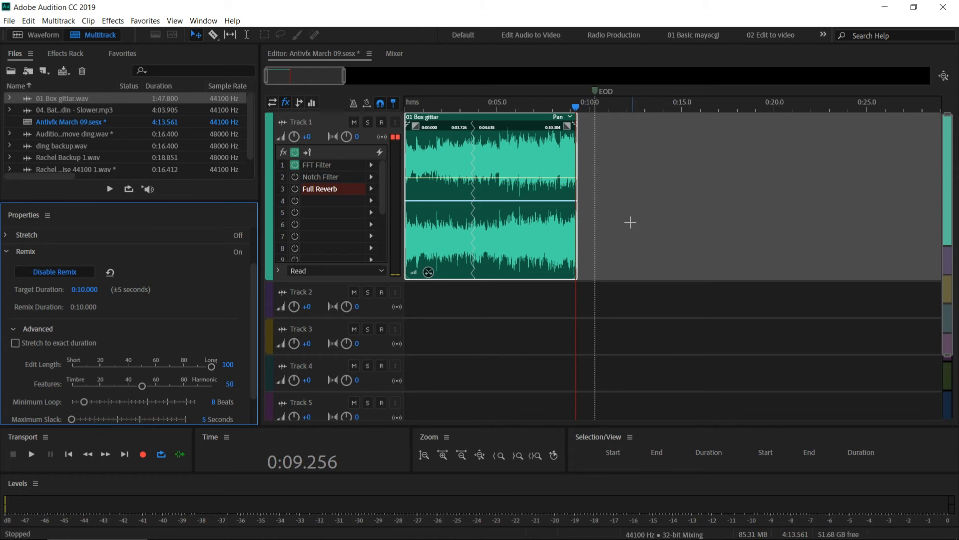
Step: Review the clip's Source Channel Routing in Properties, then return to its Remix settings
scroll("down", 3)
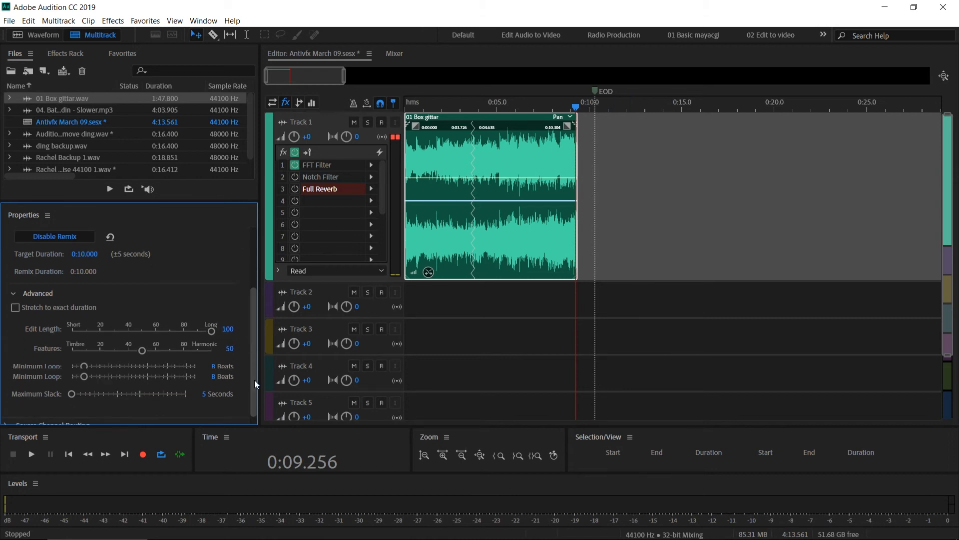
scroll("down", 3)
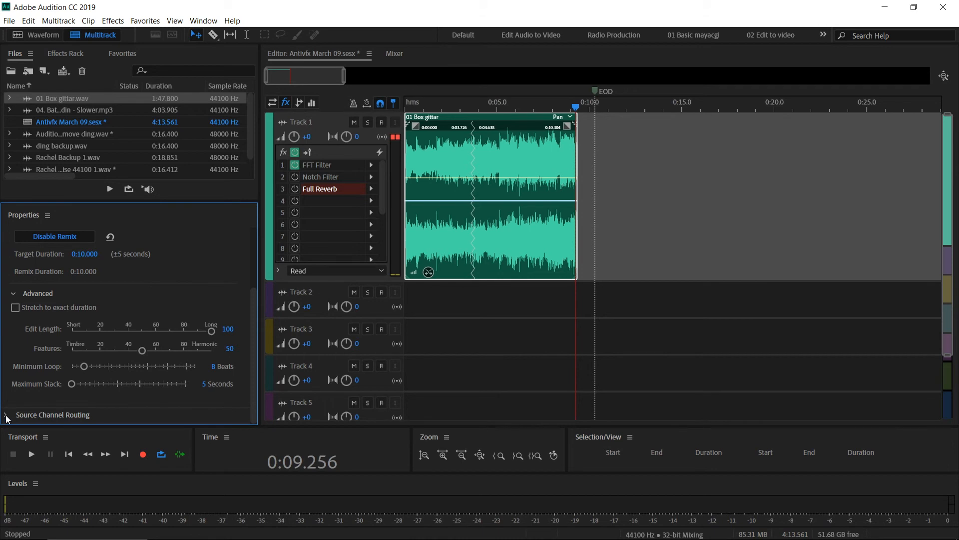
left_click(6, 415)
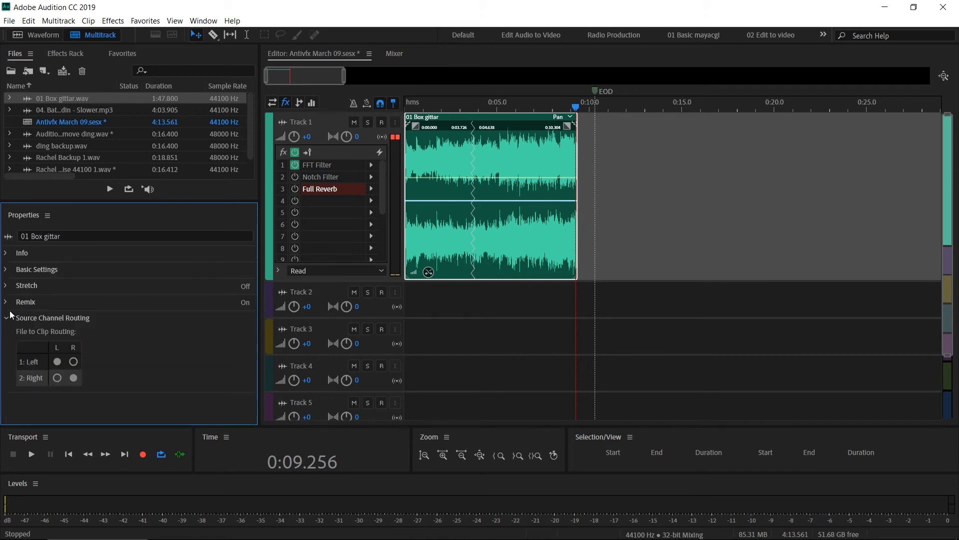
left_click(6, 317)
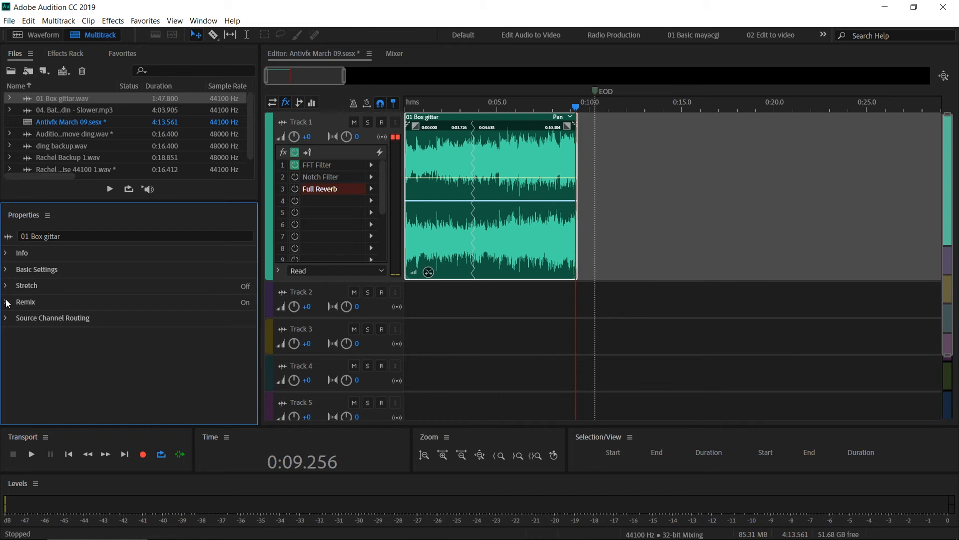
left_click(6, 302)
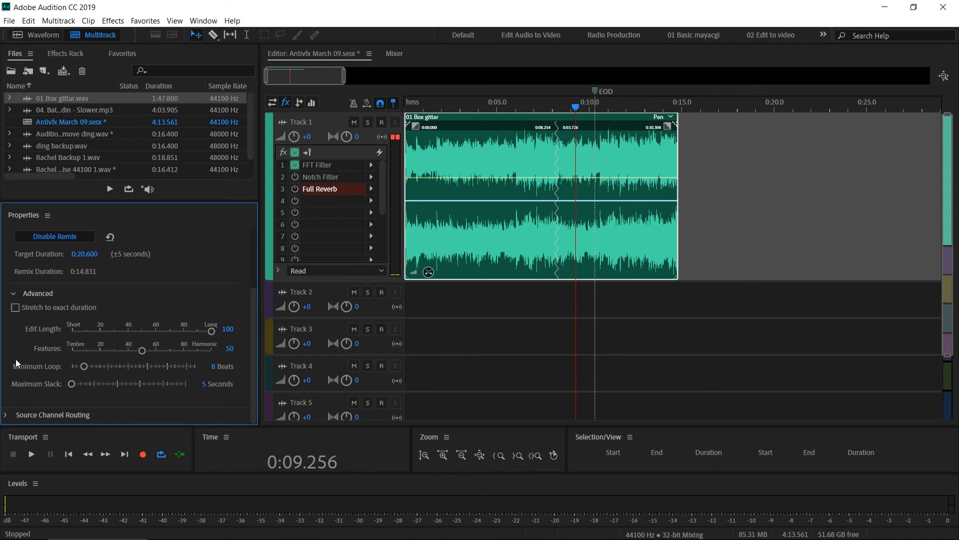
mouse_move(138, 391)
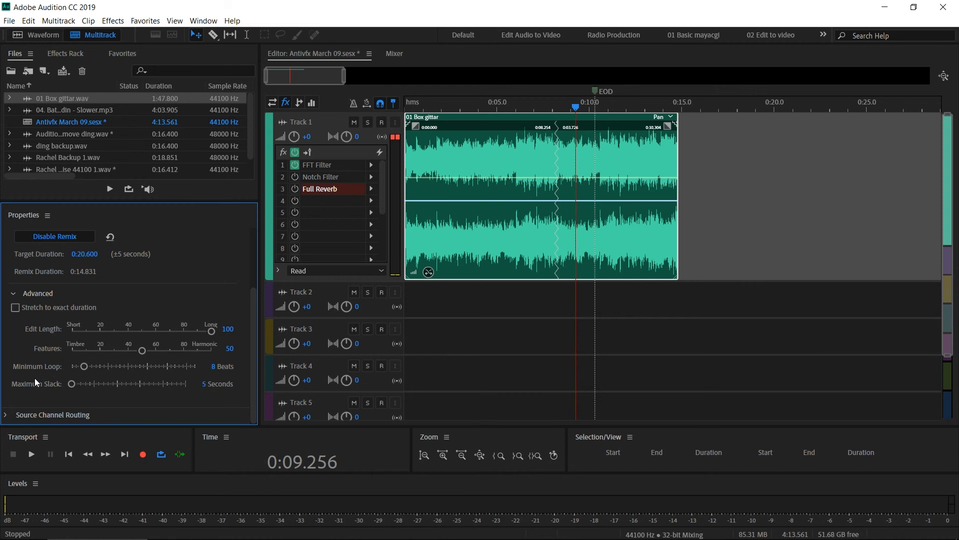
mouse_move(95, 399)
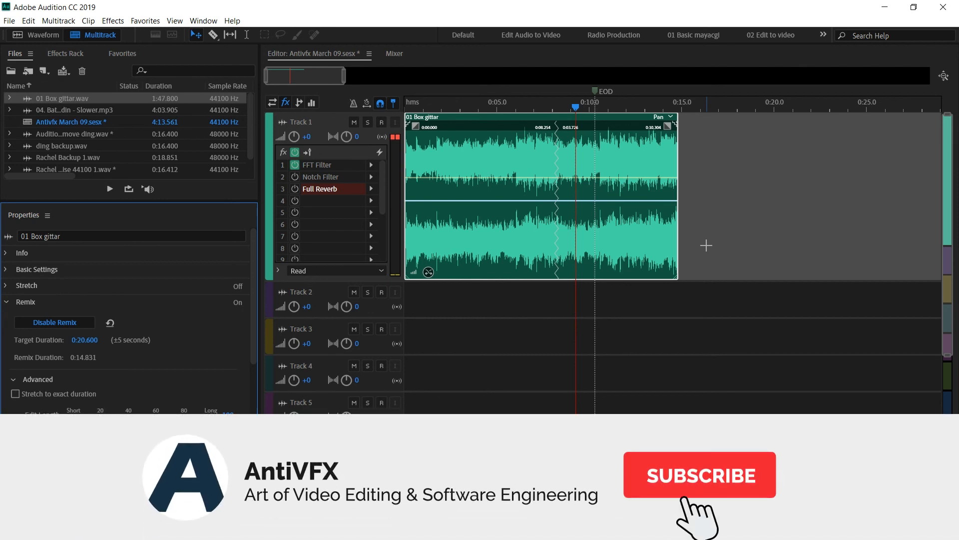
left_click(698, 474)
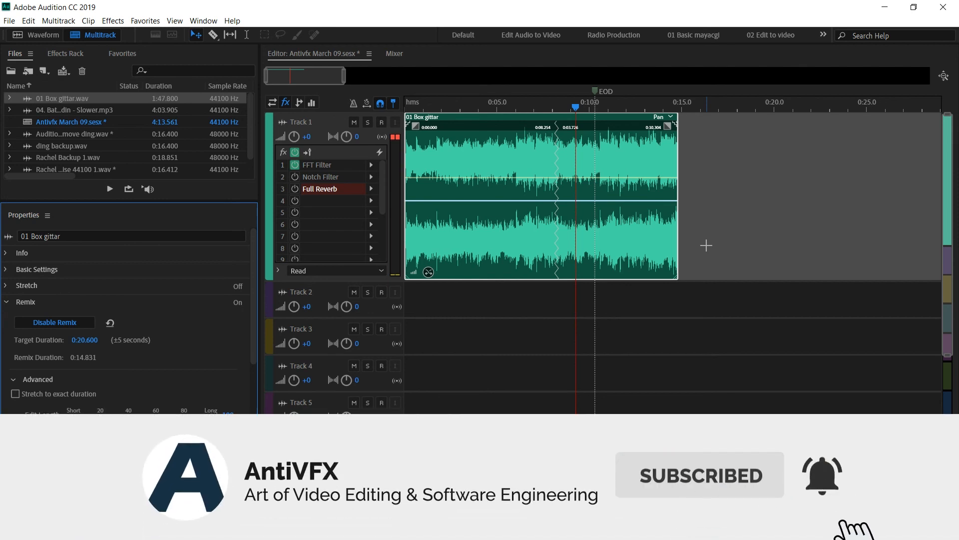